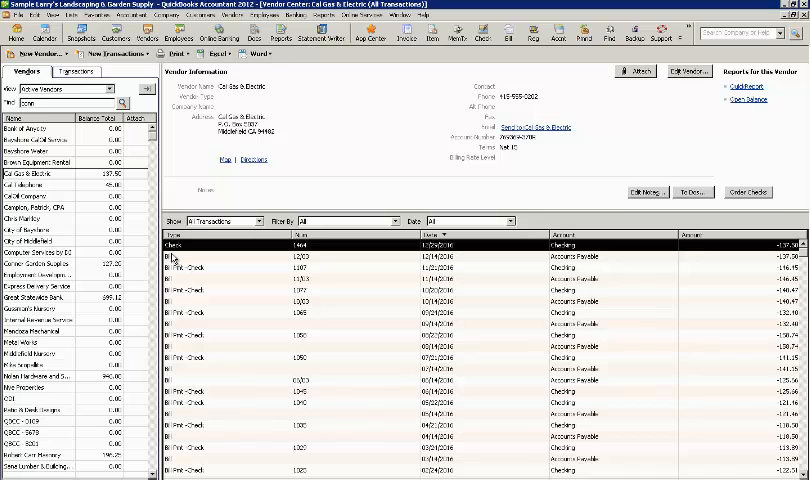
# Open the misposted Cal Gas & Electric check from the vendor's transaction list for editing
pyautogui.doubleClick(190, 244)
pyautogui.write('z')
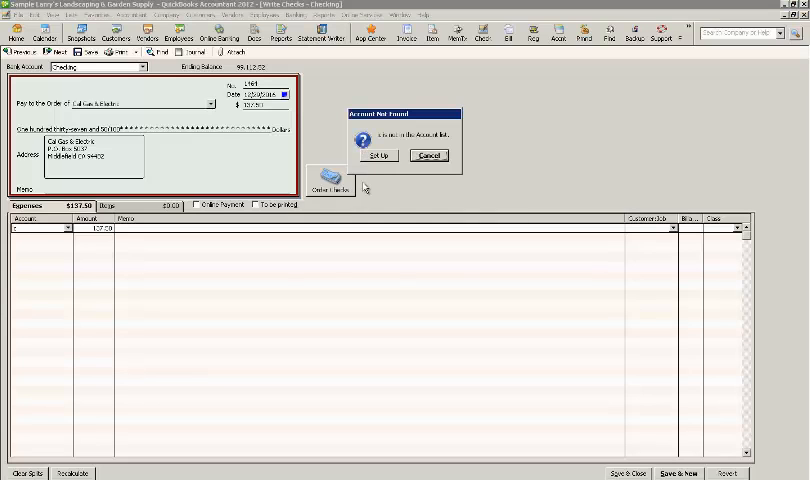
# Re-code the check's expense line to Accounts Payable for Cal Gas & Electric and record the change
pyautogui.click(428, 156)
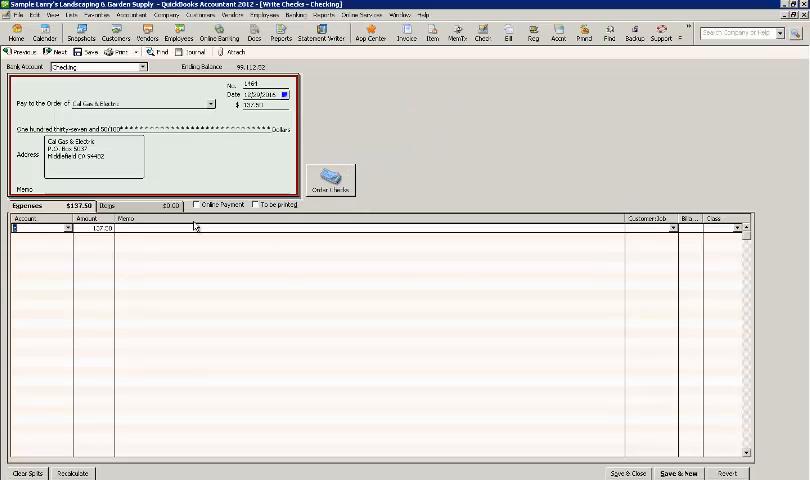
pyautogui.click(36, 228)
pyautogui.write('Accounts Payable')
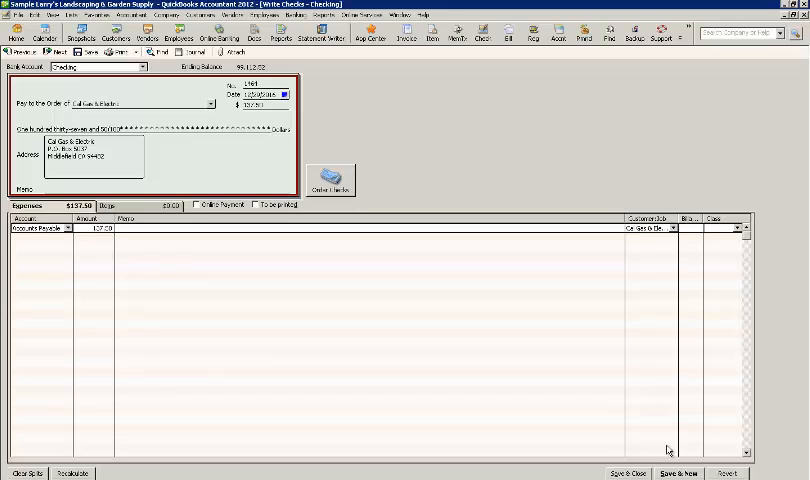
pyautogui.click(632, 474)
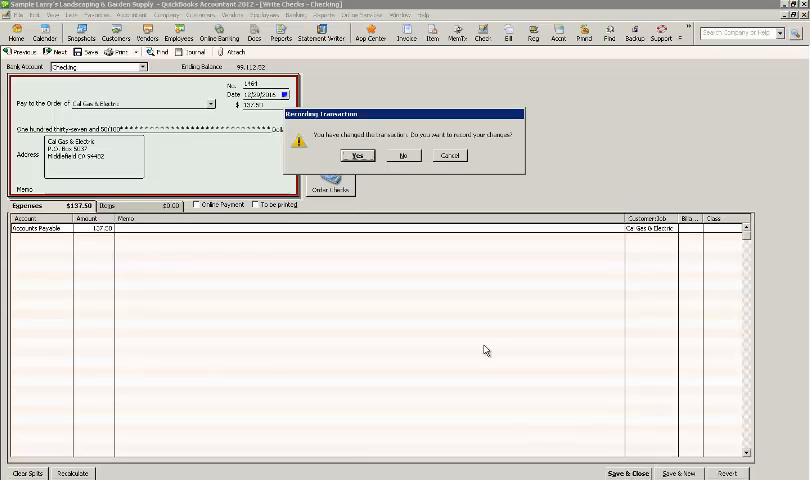
pyautogui.click(356, 156)
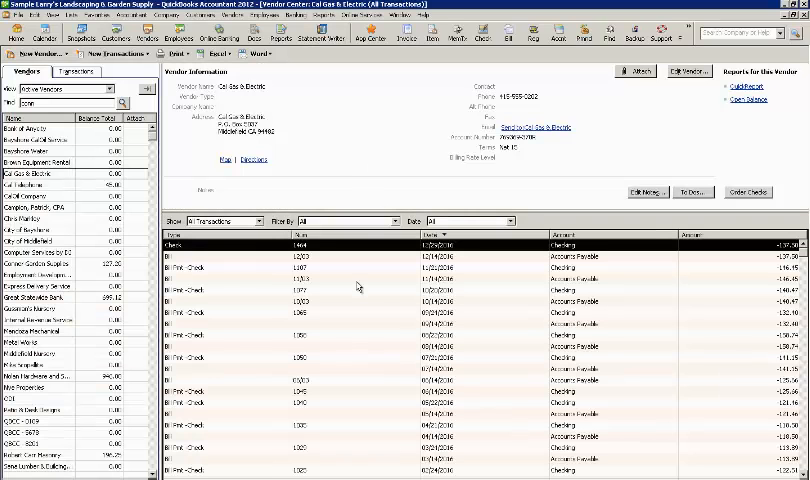
# In Pay Bills, mark the Cal Gas & Electric open bill for payment
pyautogui.click(286, 12)
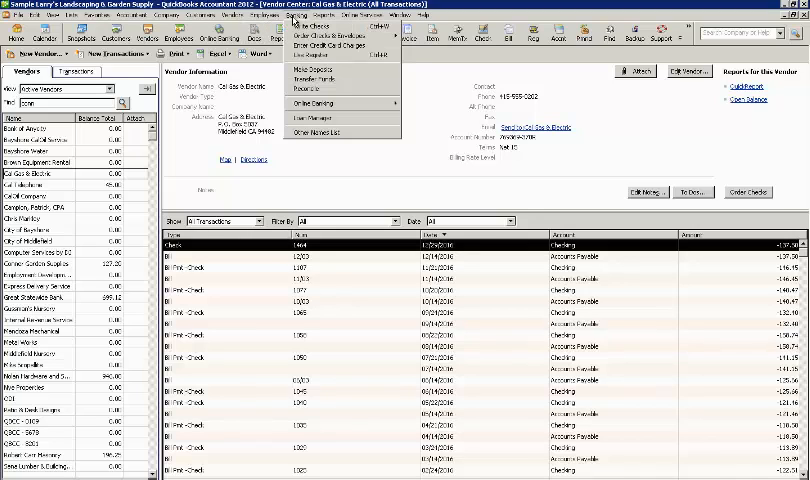
pyautogui.click(234, 18)
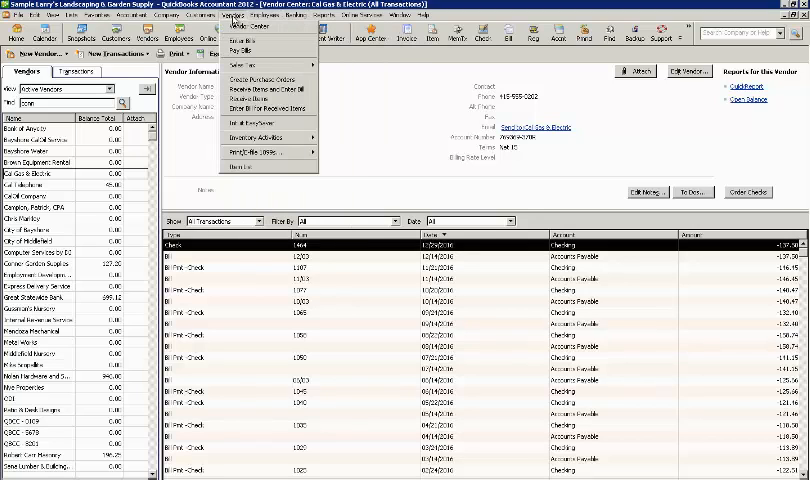
pyautogui.moveTo(236, 48)
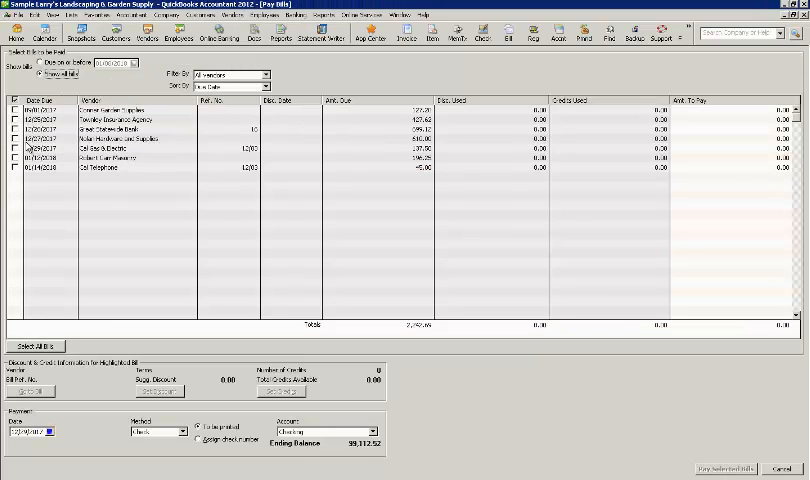
pyautogui.click(20, 146)
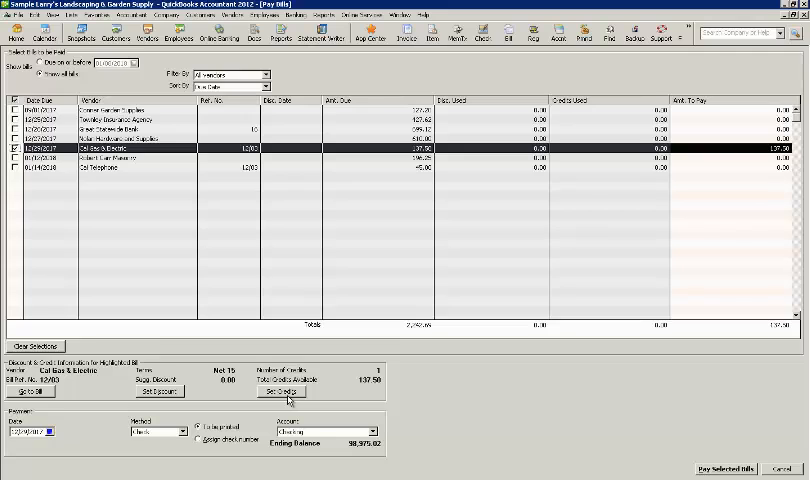
# Show the discounts and credits available for the Cal Gas & Electric bill
pyautogui.click(276, 392)
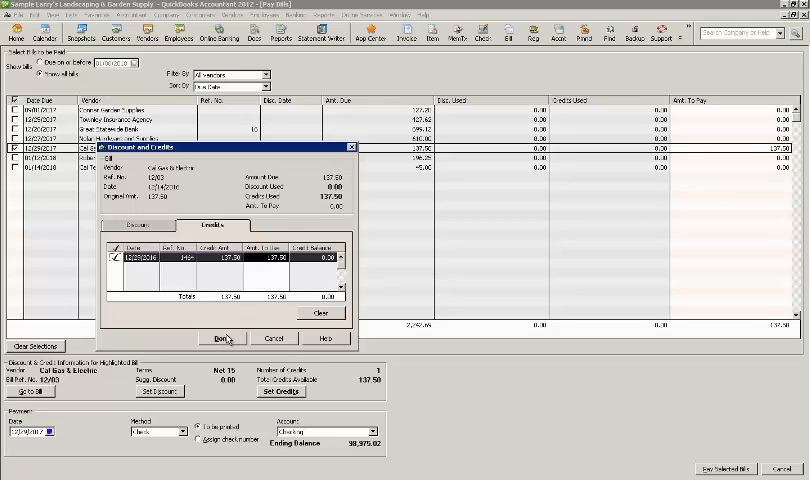
# Apply the available vendor credit to the selected Cal Gas & Electric bill
pyautogui.click(222, 338)
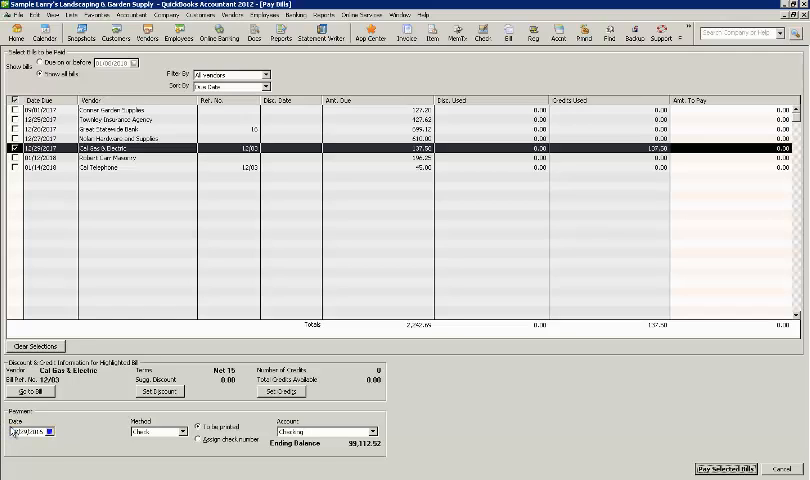
pyautogui.moveTo(600, 204)
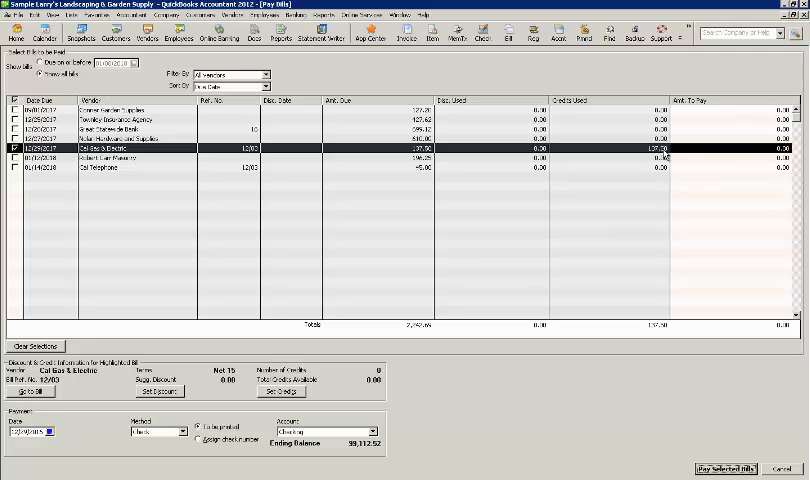
pyautogui.moveTo(594, 444)
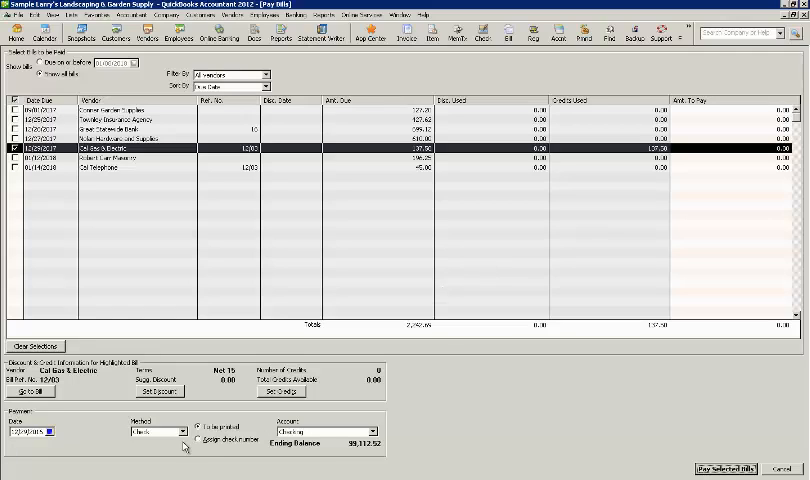
pyautogui.moveTo(322, 460)
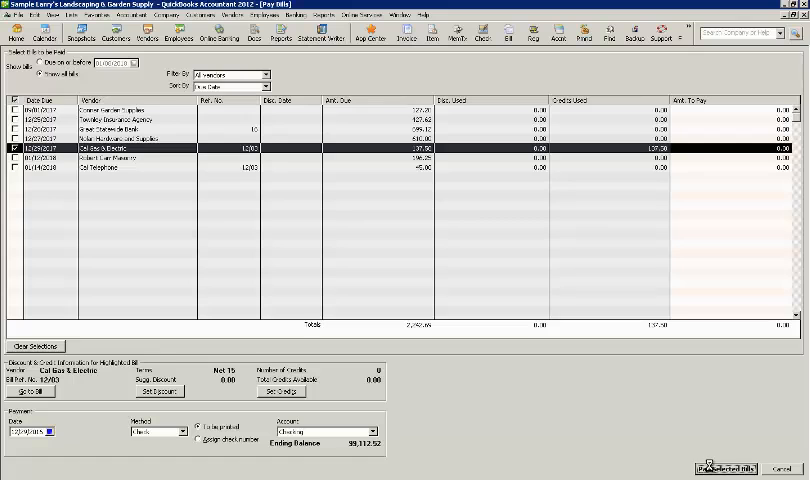
# Pay the selected bill with its credit and reopen Pay Bills to confirm it is cleared
pyautogui.click(728, 468)
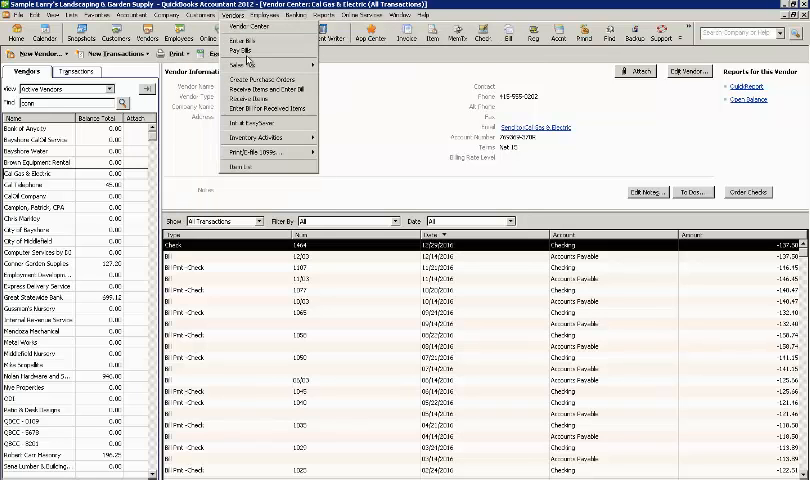
pyautogui.click(232, 48)
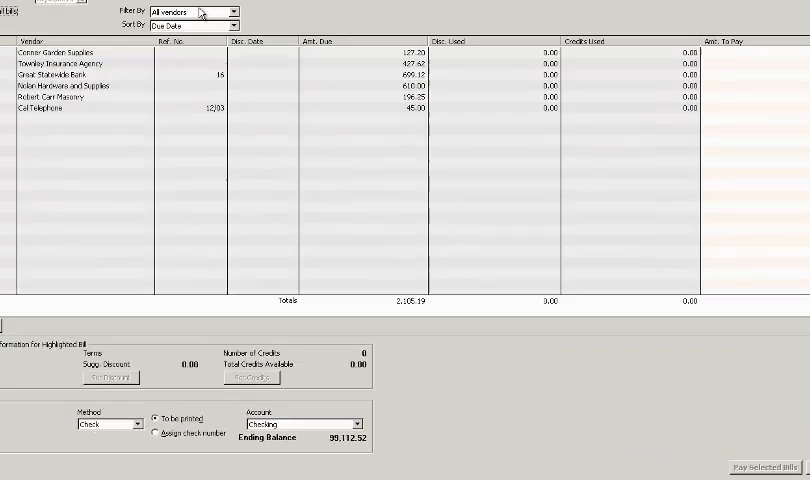